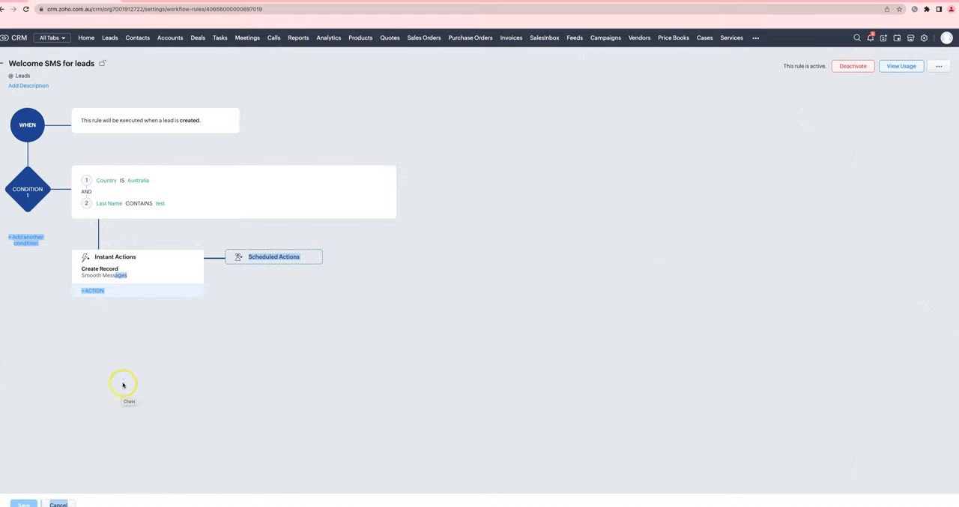
pyautogui.moveTo(155, 312)
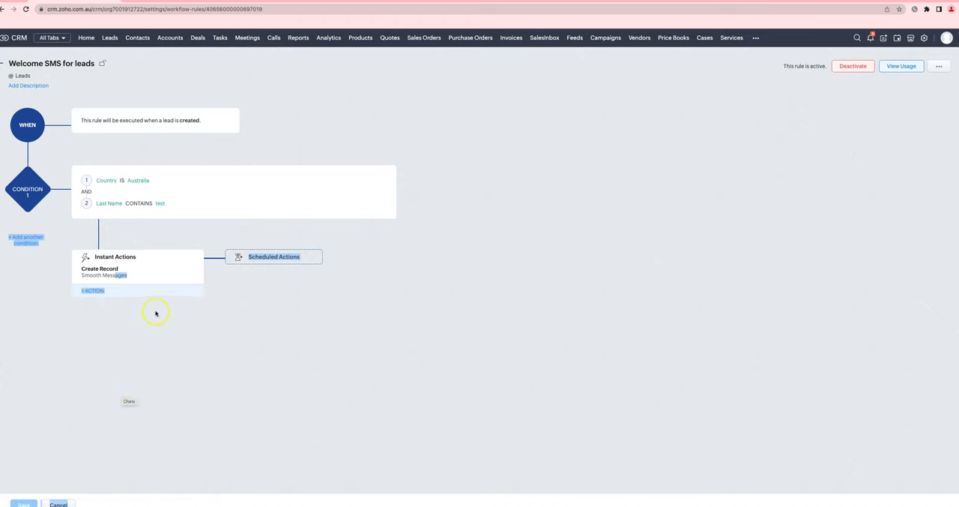
pyautogui.moveTo(111, 275)
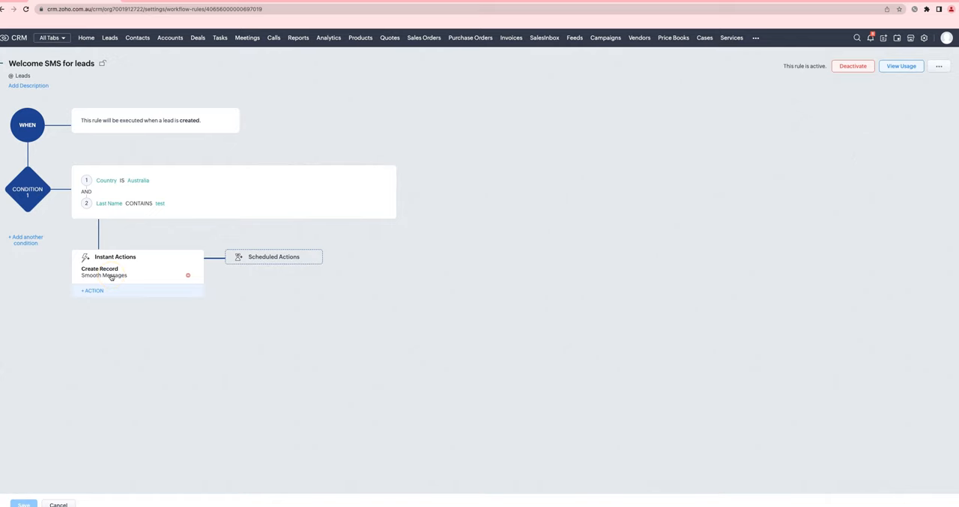
# - Open the existing 'Create Record – Smooth Messages' instant action
pyautogui.click(105, 275)
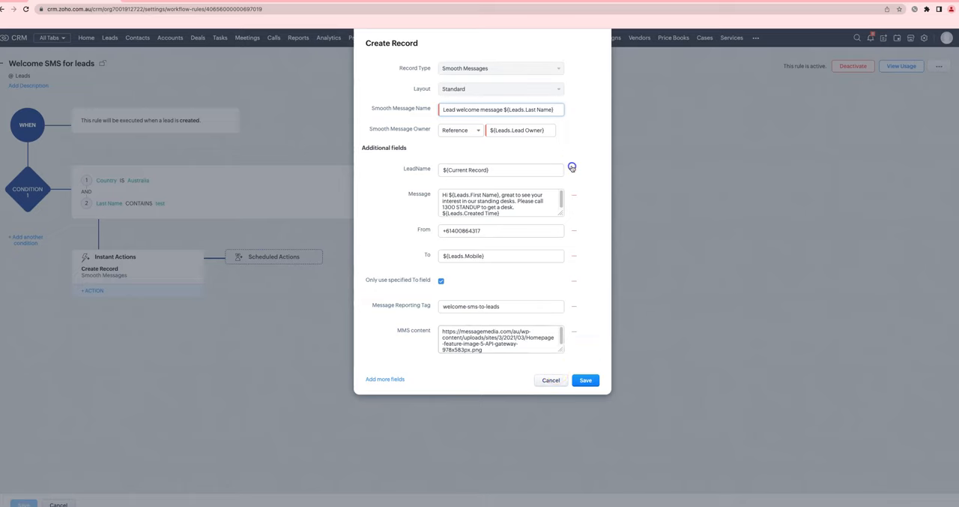
# - Add a LeadName field set to the current record and a From field row
pyautogui.click(571, 167)
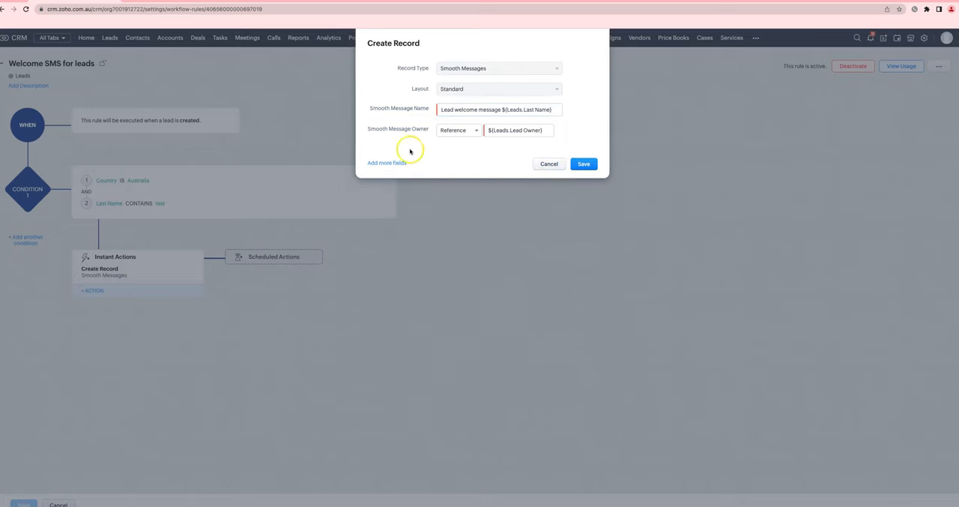
pyautogui.click(387, 163)
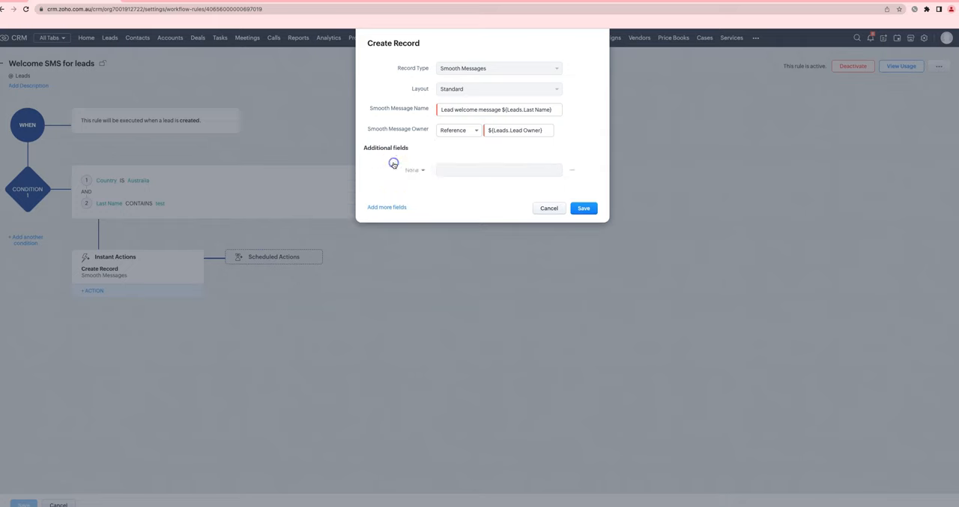
pyautogui.click(413, 170)
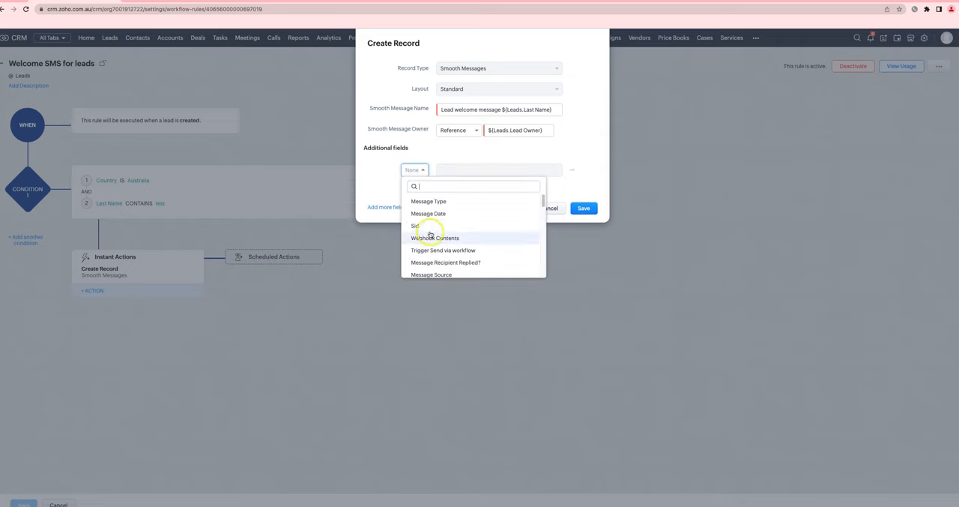
pyautogui.write('Ka')
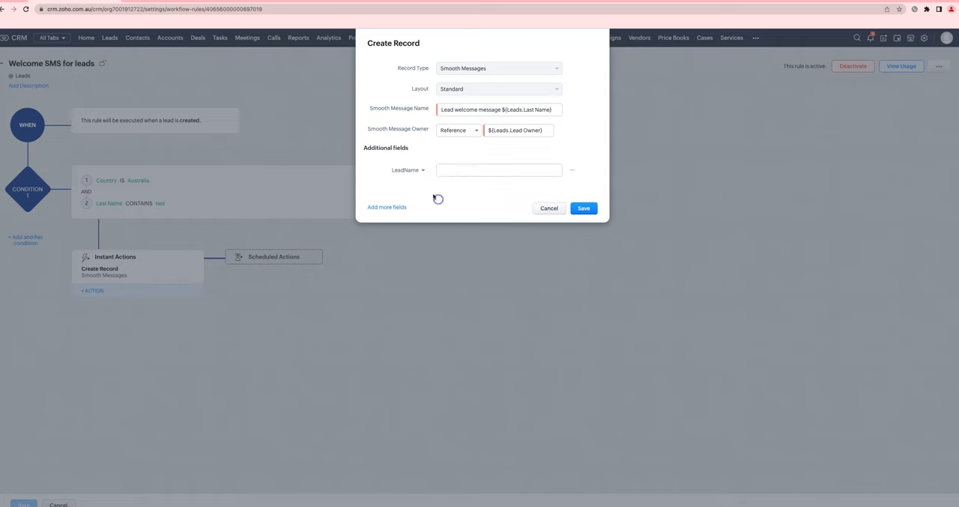
pyautogui.click(499, 169)
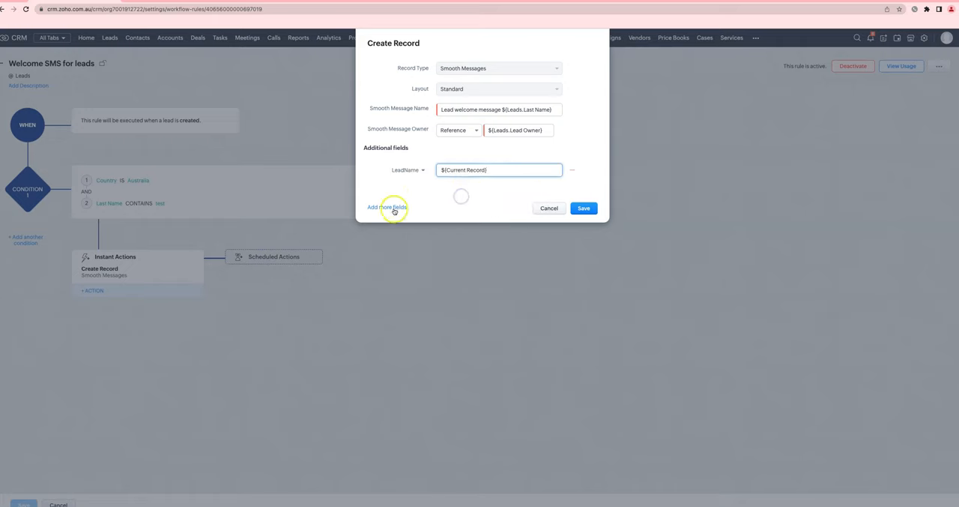
pyautogui.click(386, 207)
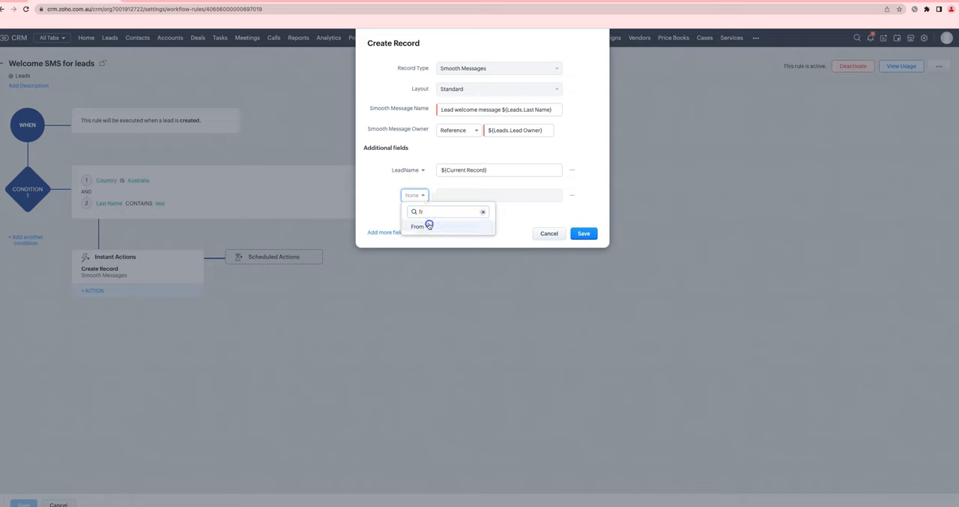
pyautogui.click(417, 226)
pyautogui.write('#')
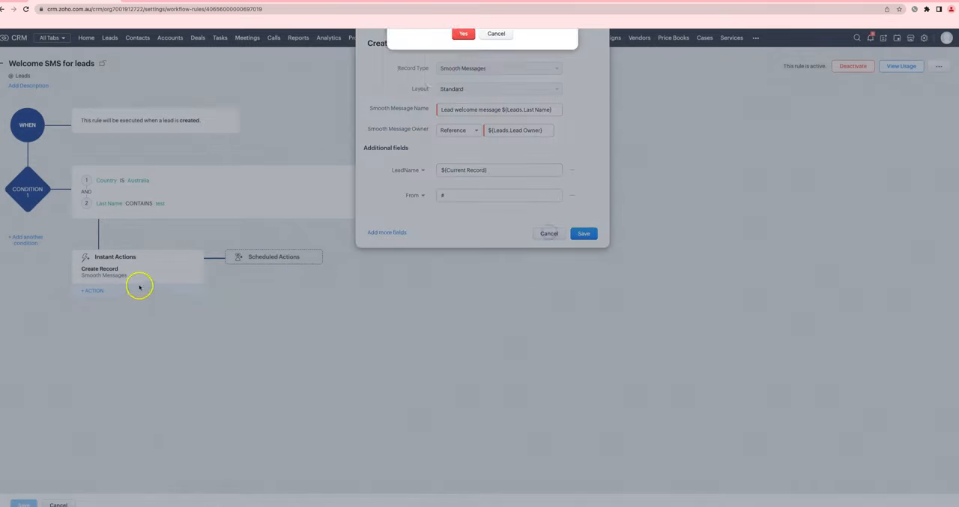
# - Discard the Create Record edits and add a Send Smooth SMS (MessageMedia) instant action
pyautogui.click(548, 233)
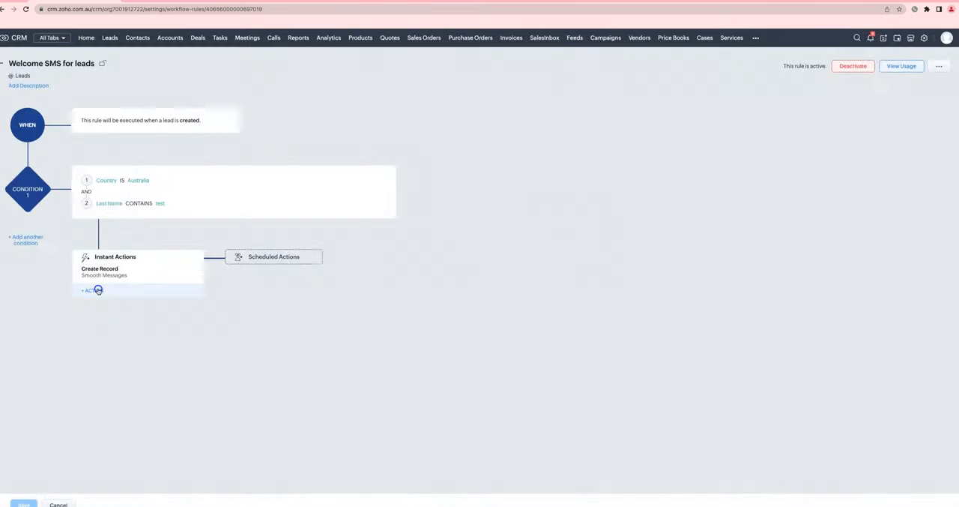
pyautogui.click(91, 291)
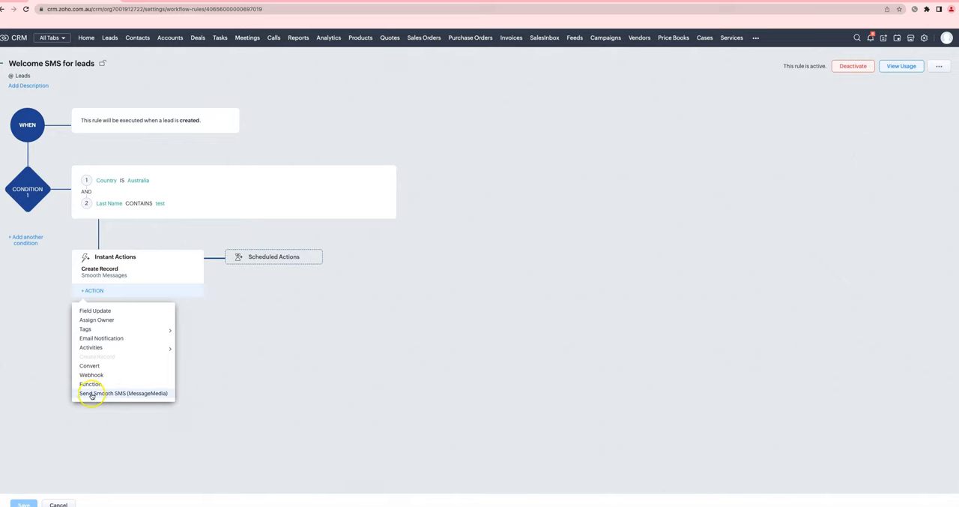
pyautogui.click(123, 392)
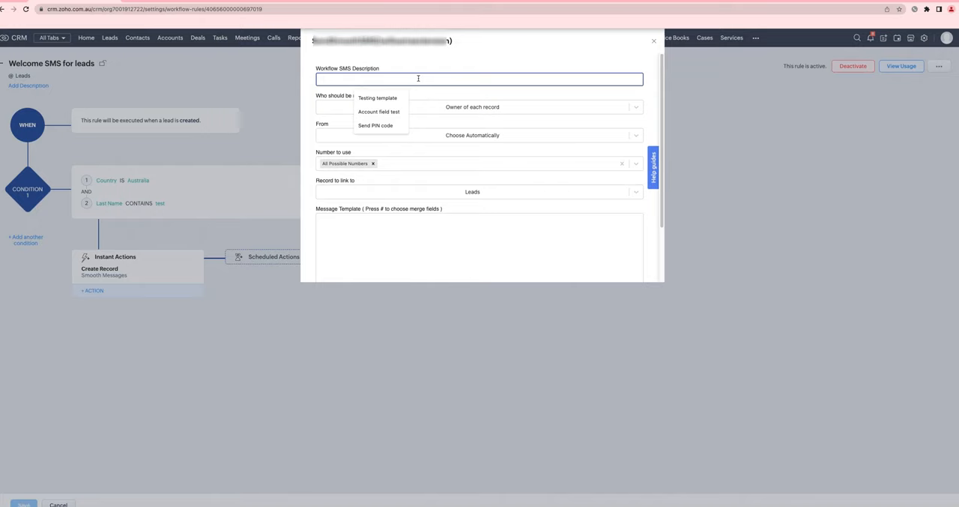
# - Enter 'Welcome SMS for Leads' as the Workflow SMS Description
pyautogui.write('Welcome SMS for Leads')
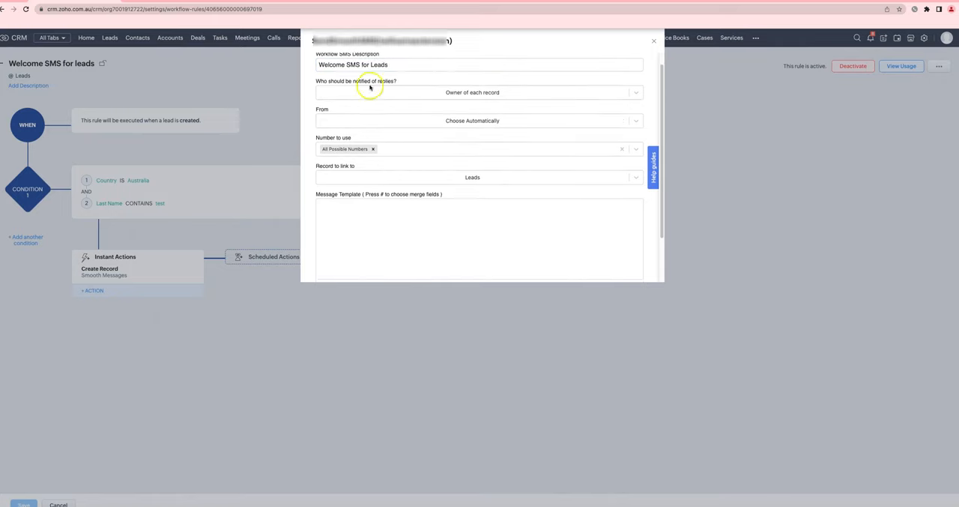
pyautogui.moveTo(402, 84)
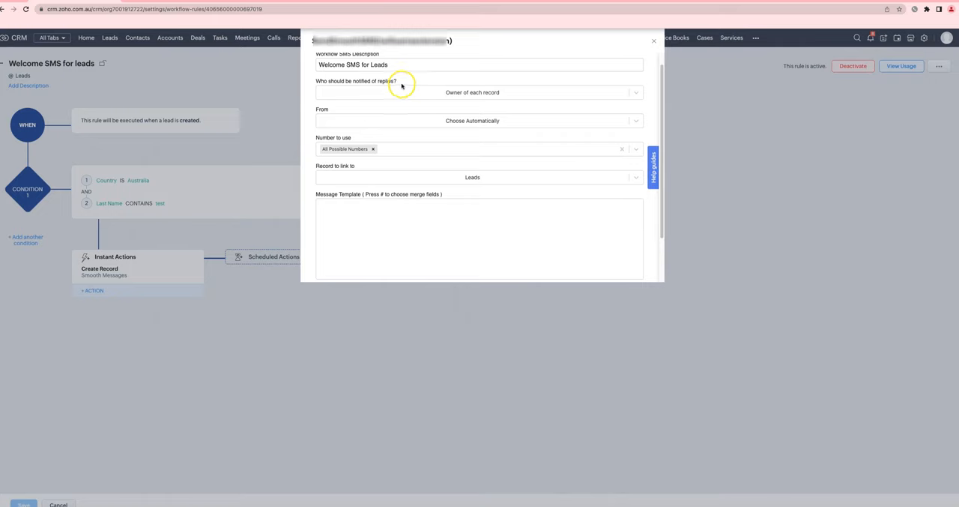
pyautogui.moveTo(468, 101)
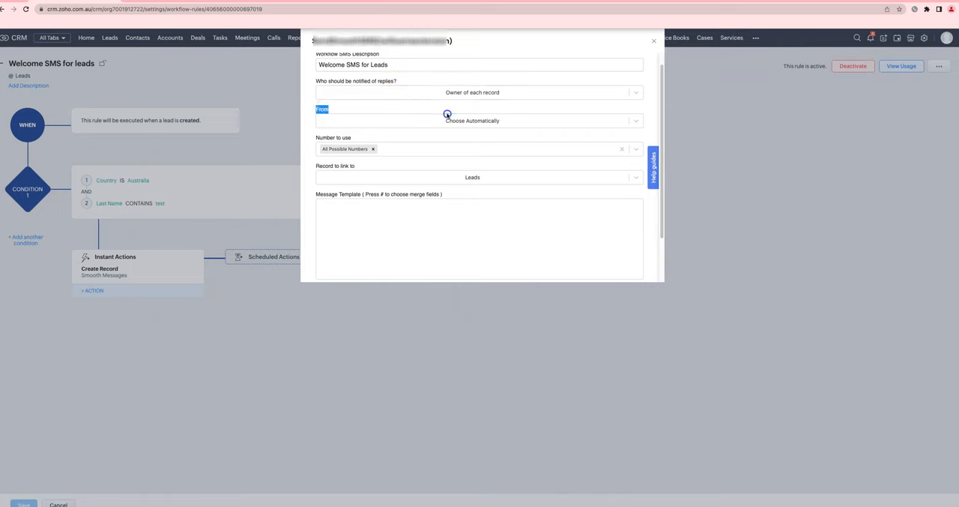
pyautogui.click(472, 121)
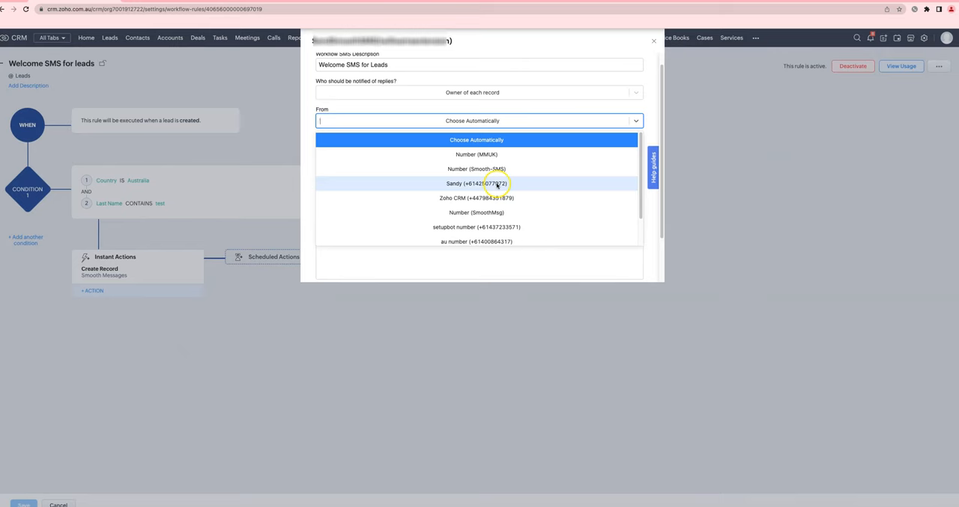
pyautogui.click(477, 183)
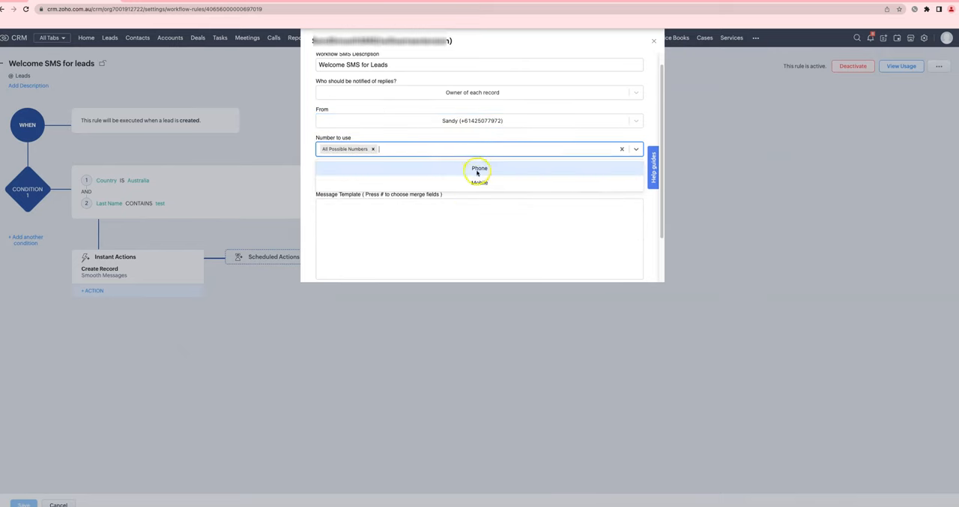
pyautogui.click(479, 182)
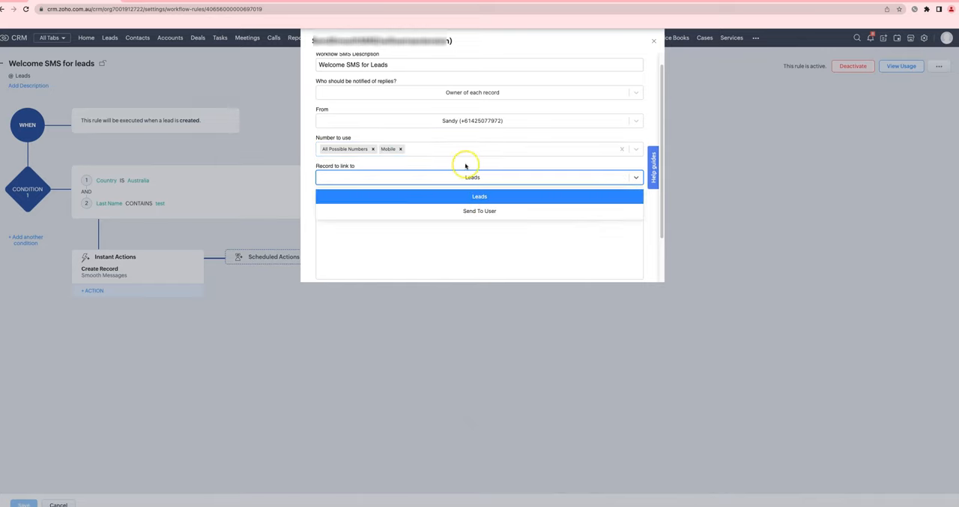
pyautogui.click(479, 195)
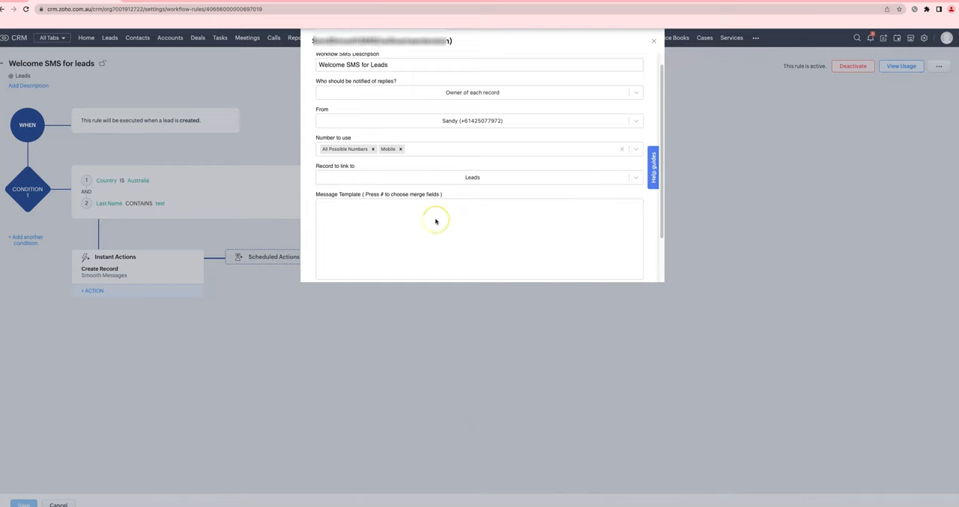
pyautogui.write('#')
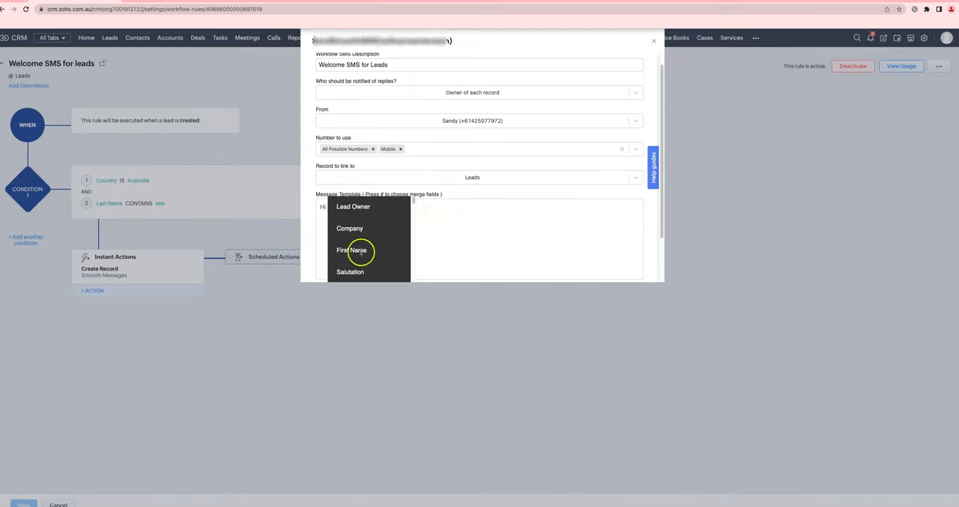
# - Insert the First Name merge field so the template reads 'Hi #First_Name'
pyautogui.click(355, 250)
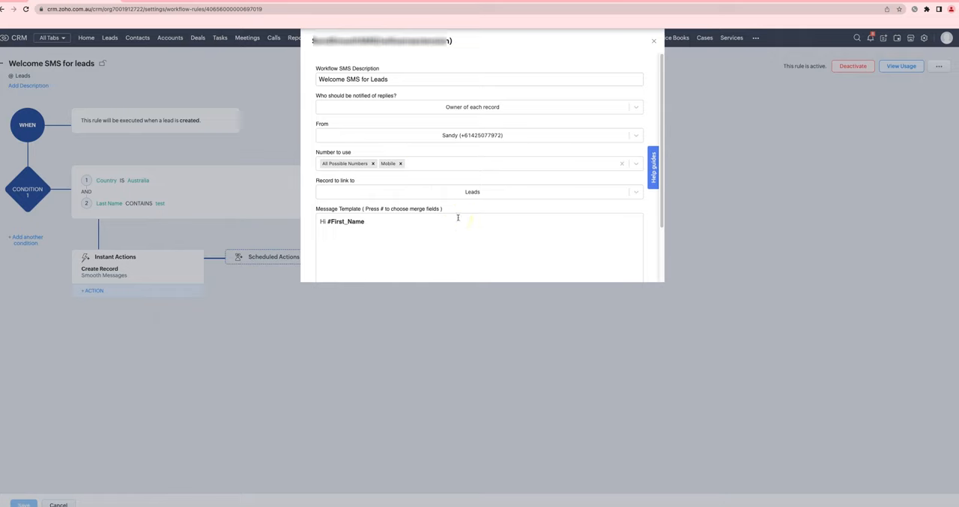
pyautogui.scroll(-3)
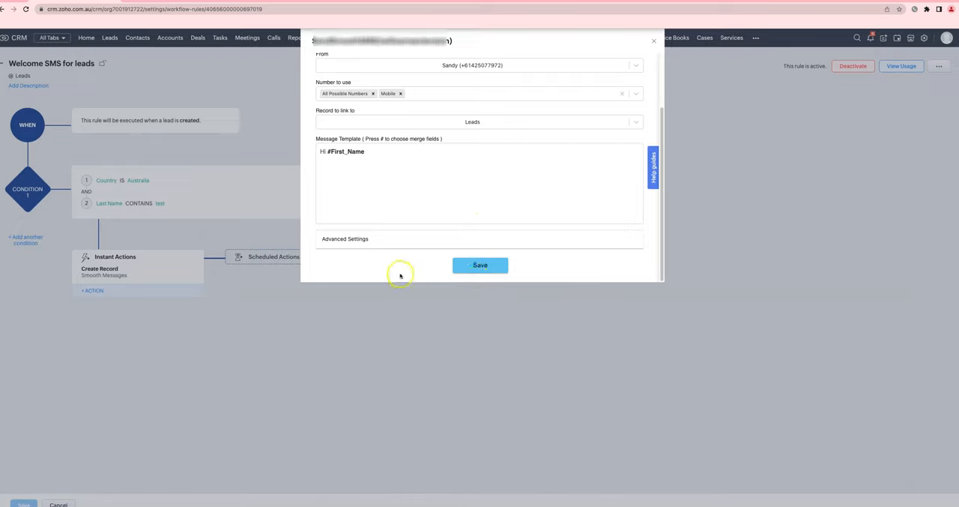